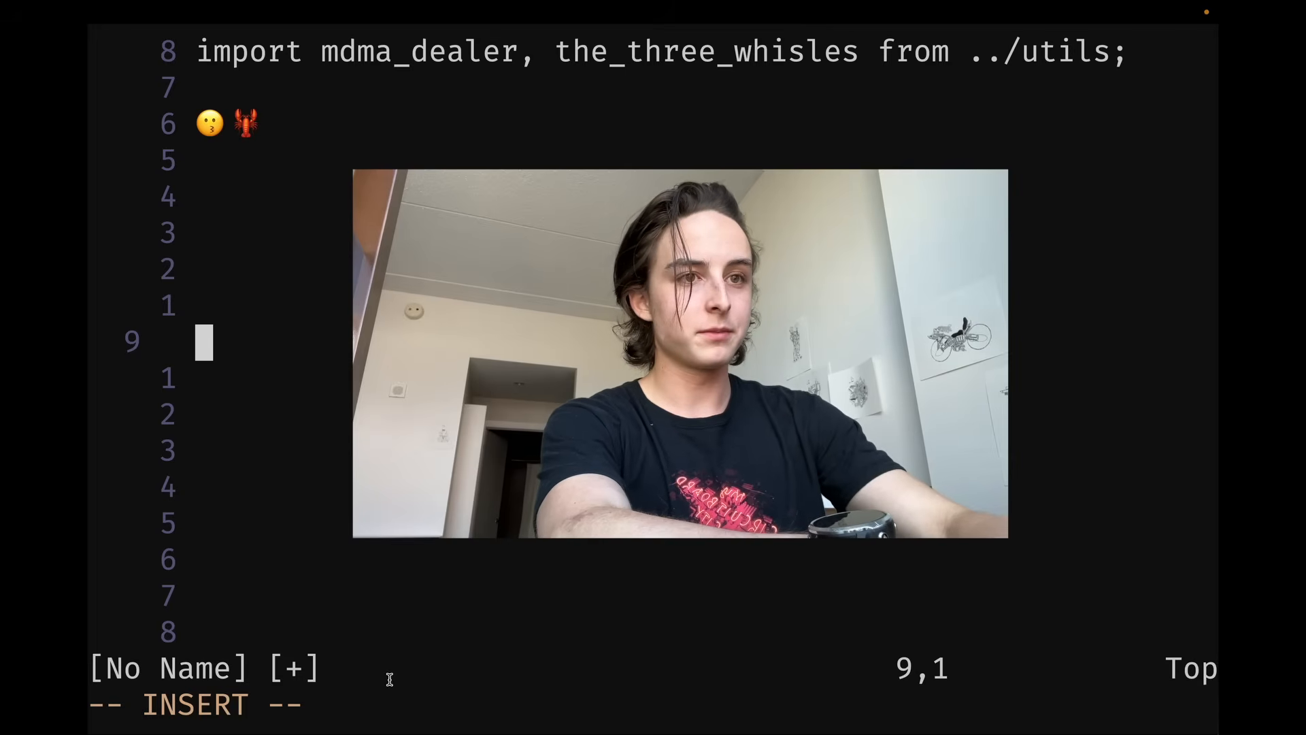
# Type 'test' on the blank line below the emojis, leave insert mode, and jump to the top
pyautogui.write('test')
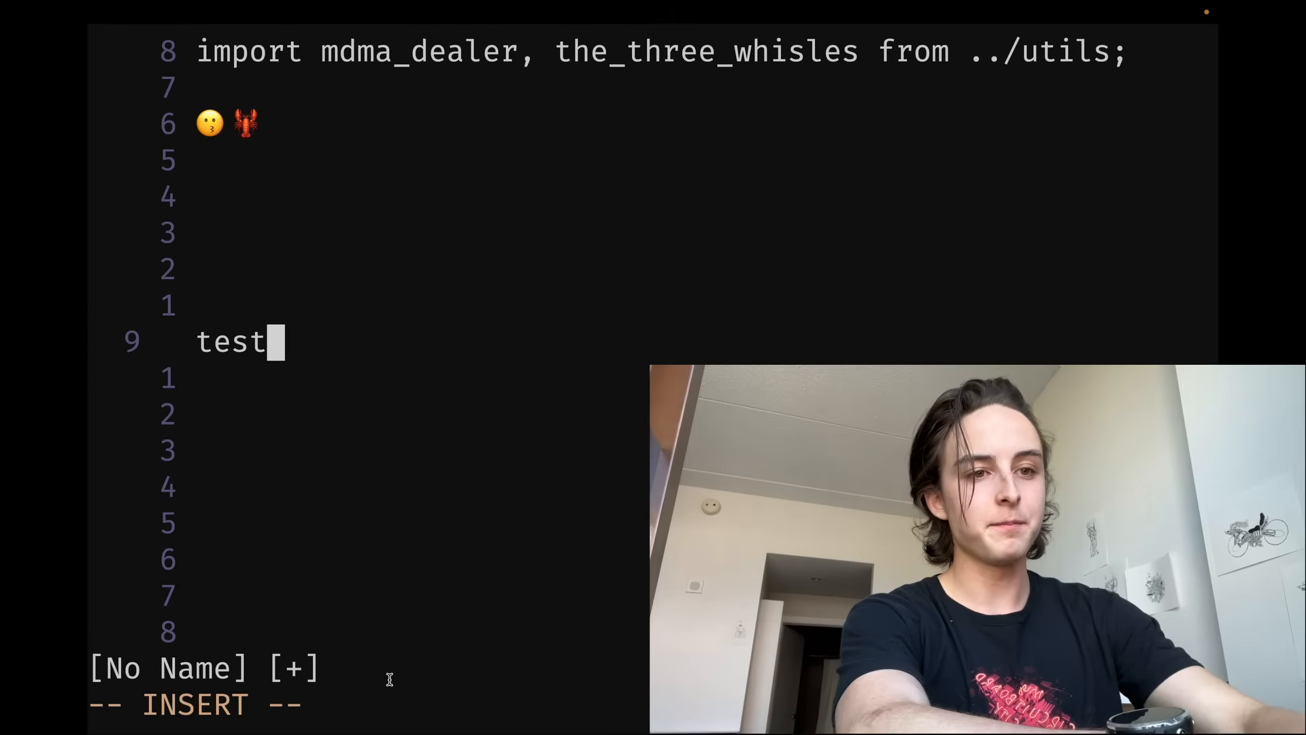
pyautogui.press('Escape')
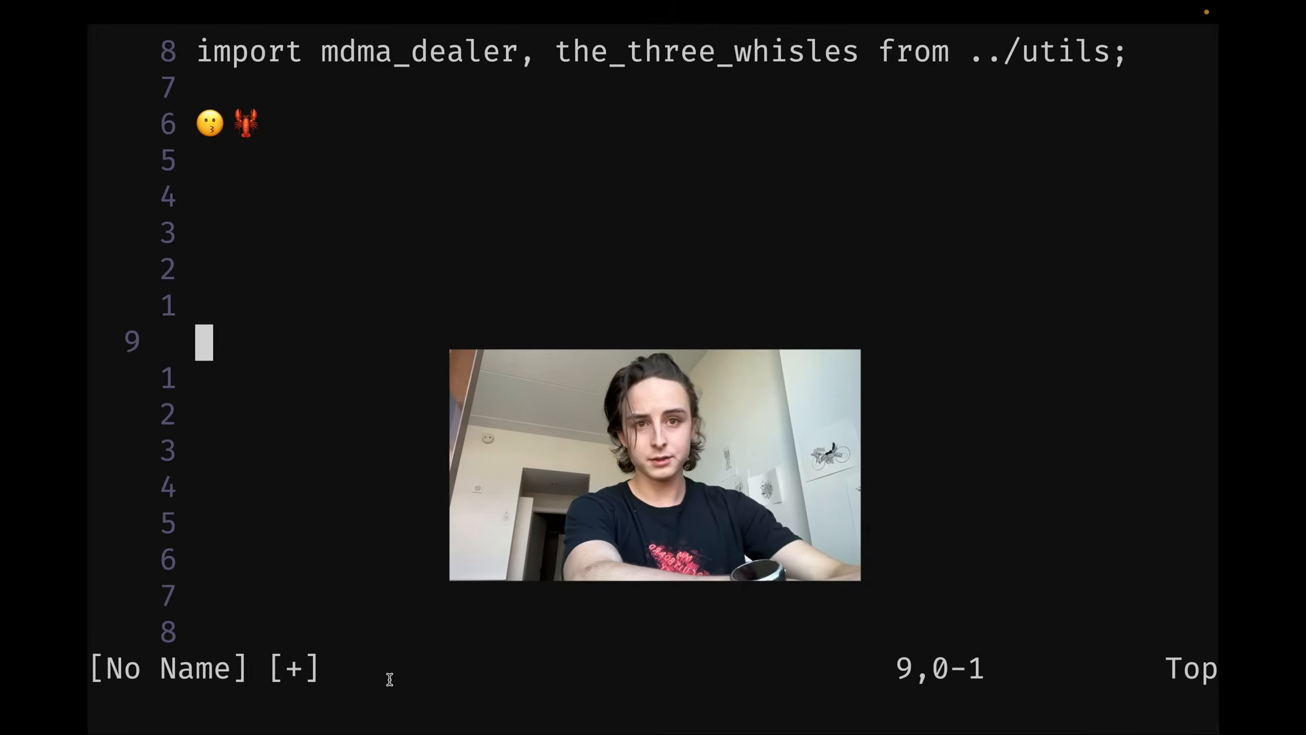
pyautogui.press('gg')
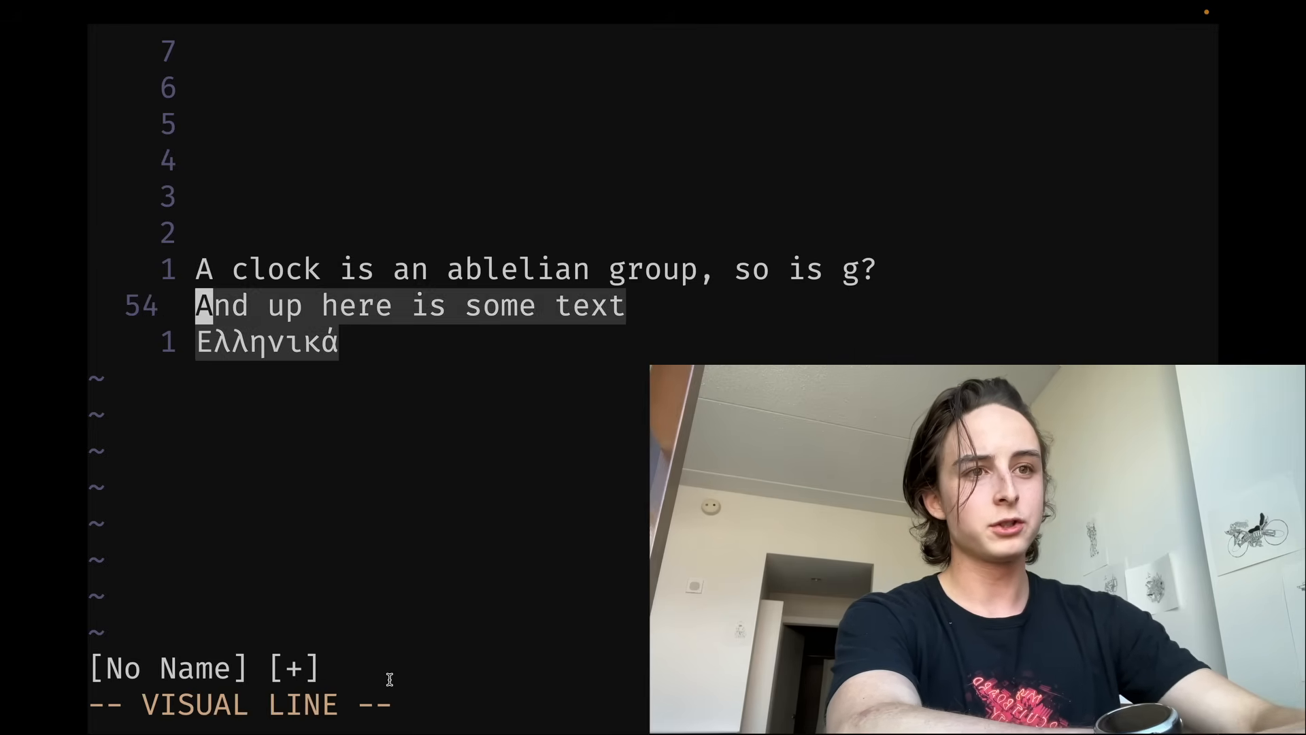
# Move up onto the sample text lines to rot13-scramble them with g?
pyautogui.press('k')
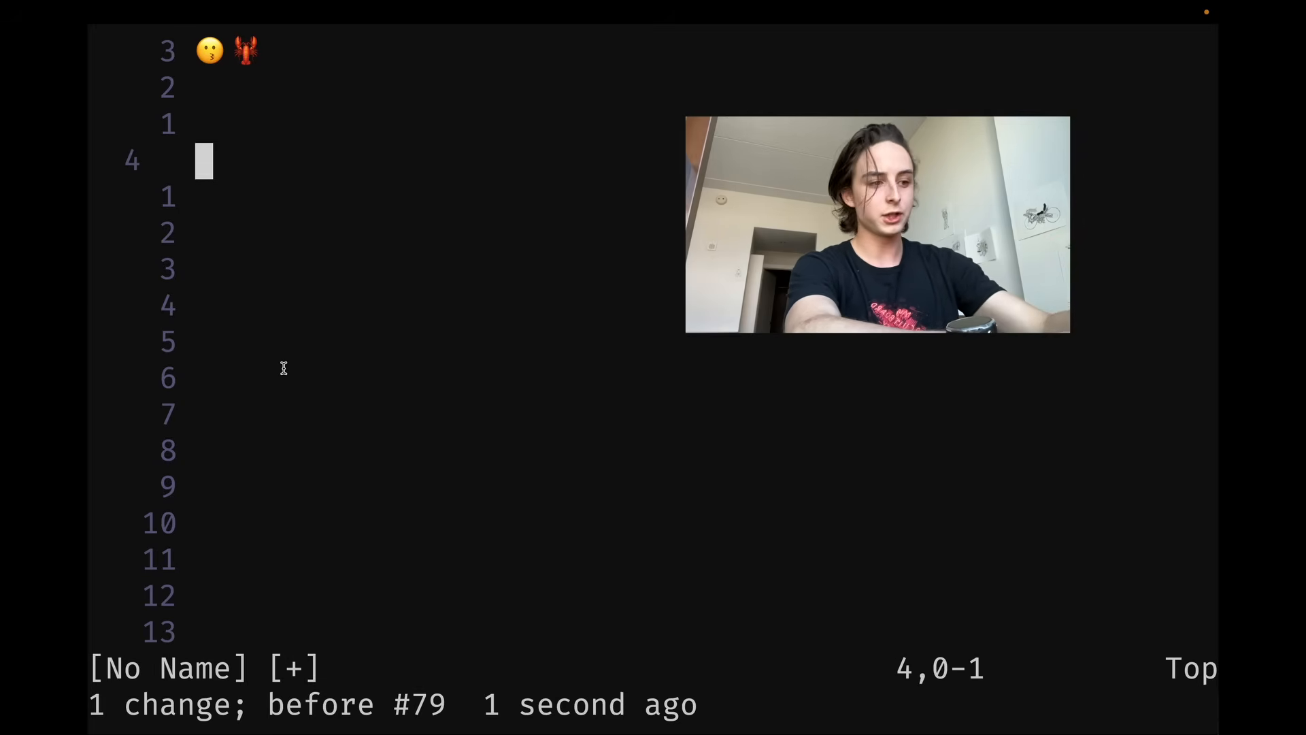
# Jump back through the change list with g; and 3g; toward the clock sentence
pyautogui.press('g')
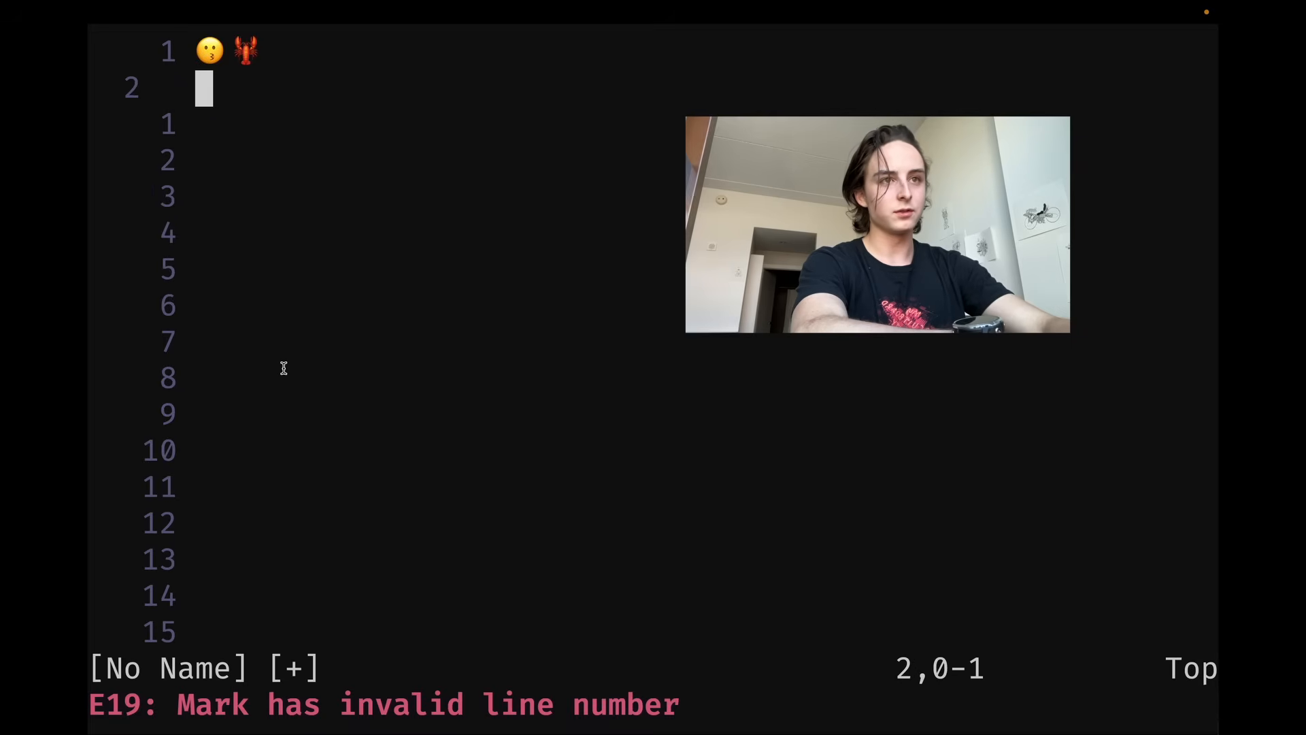
pyautogui.press('G')
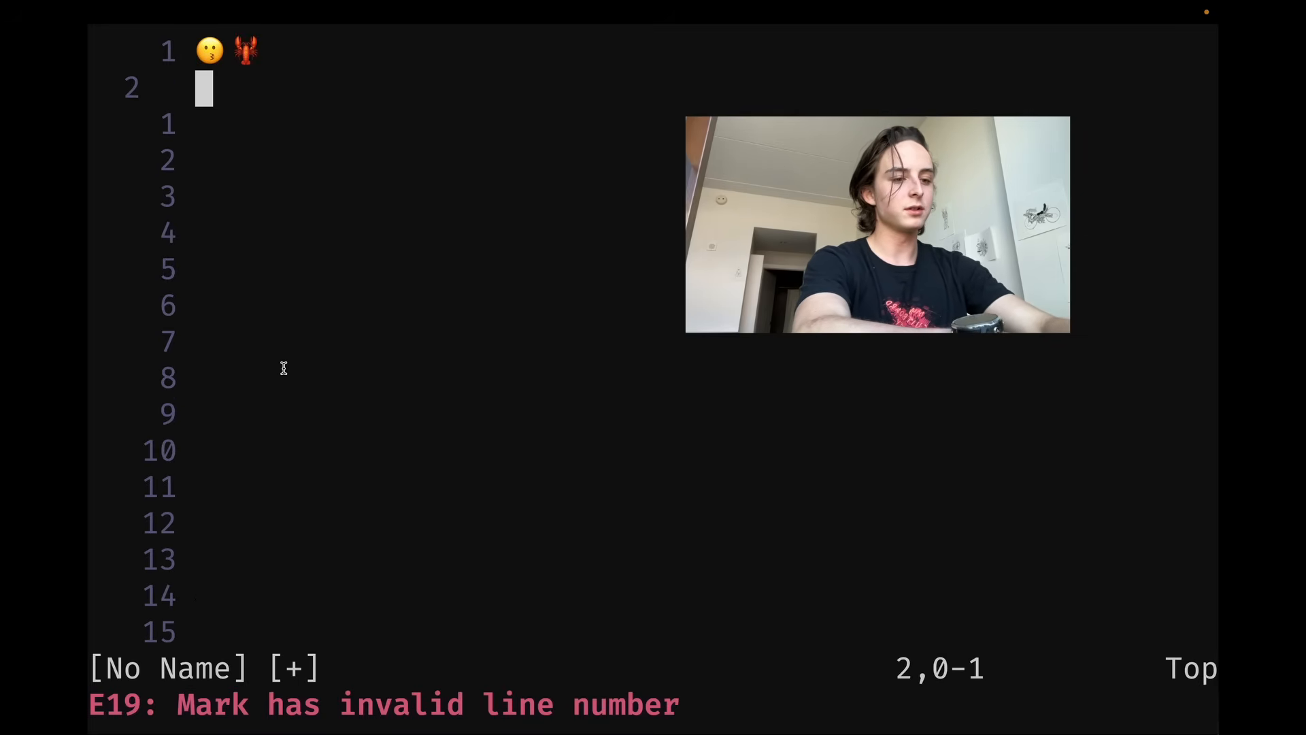
pyautogui.write('3g')
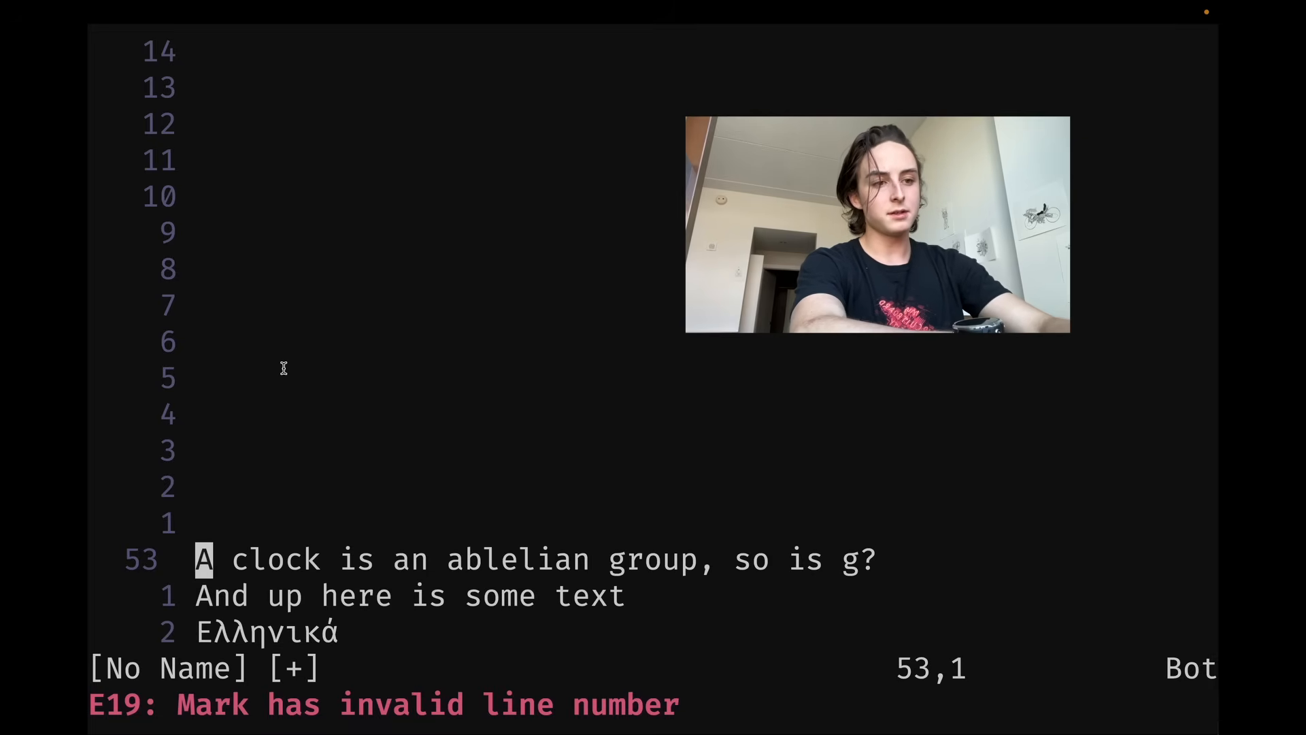
# List changes with :changes, then type 'this' on the empty line below 'test'
pyautogui.write(':changes')
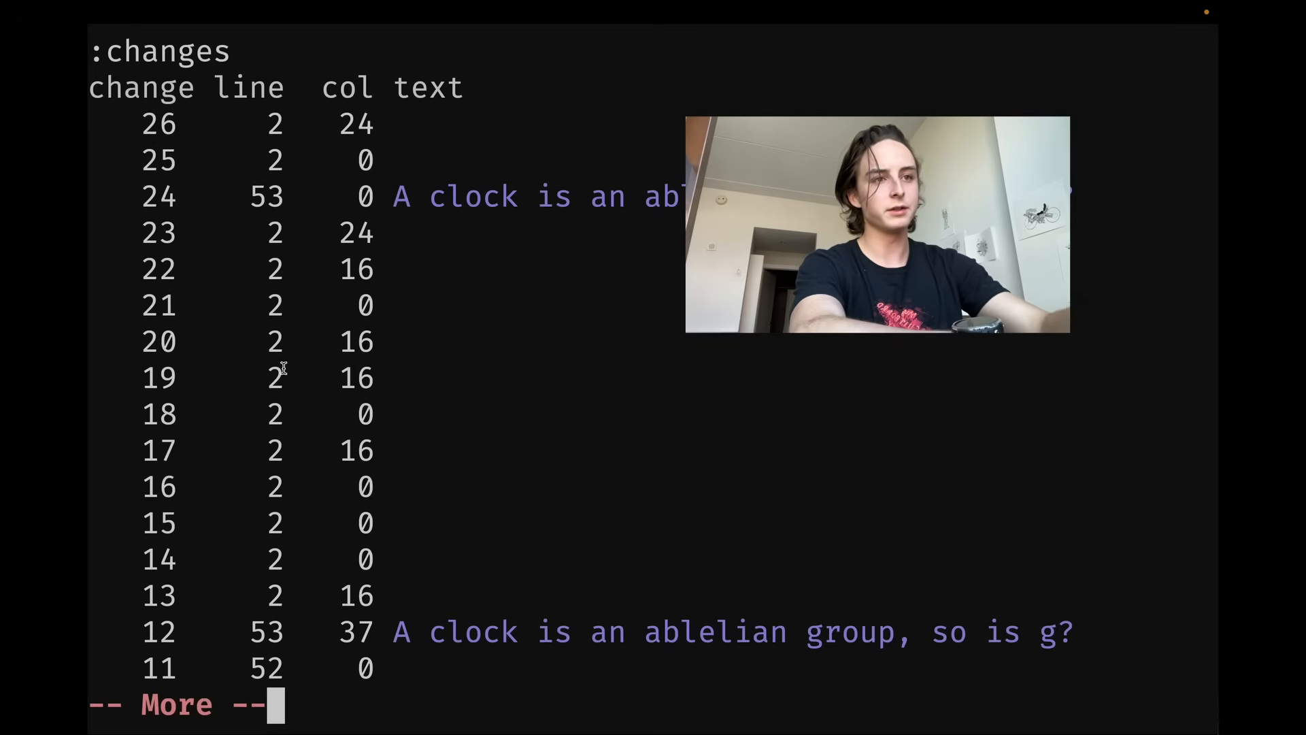
pyautogui.scroll(-3)
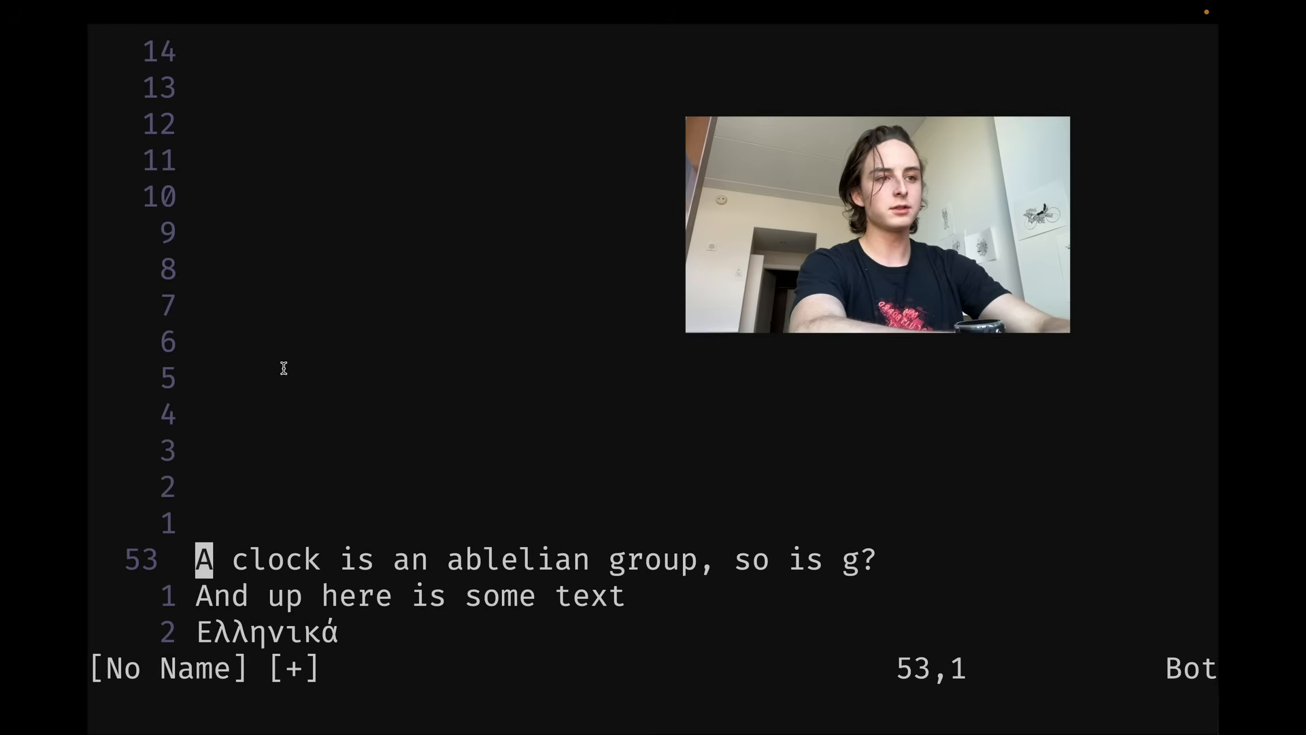
pyautogui.write('test')
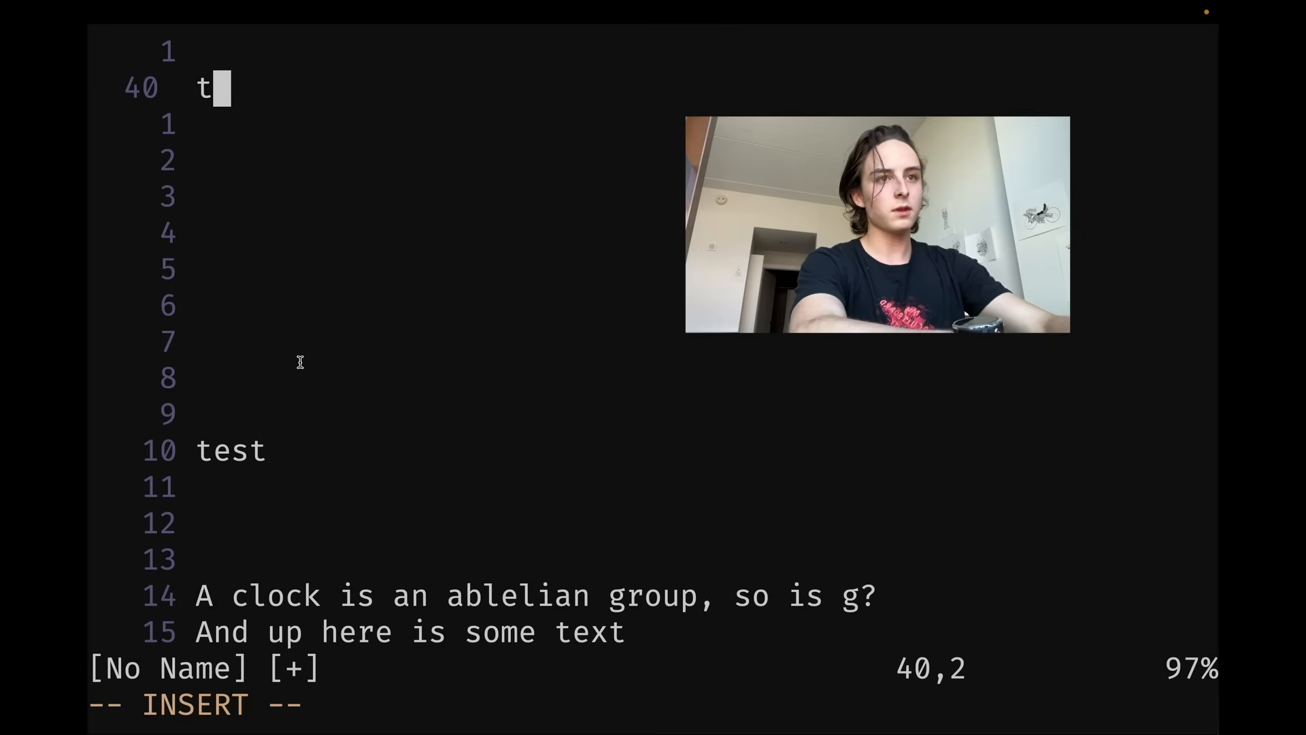
pyautogui.write('his')
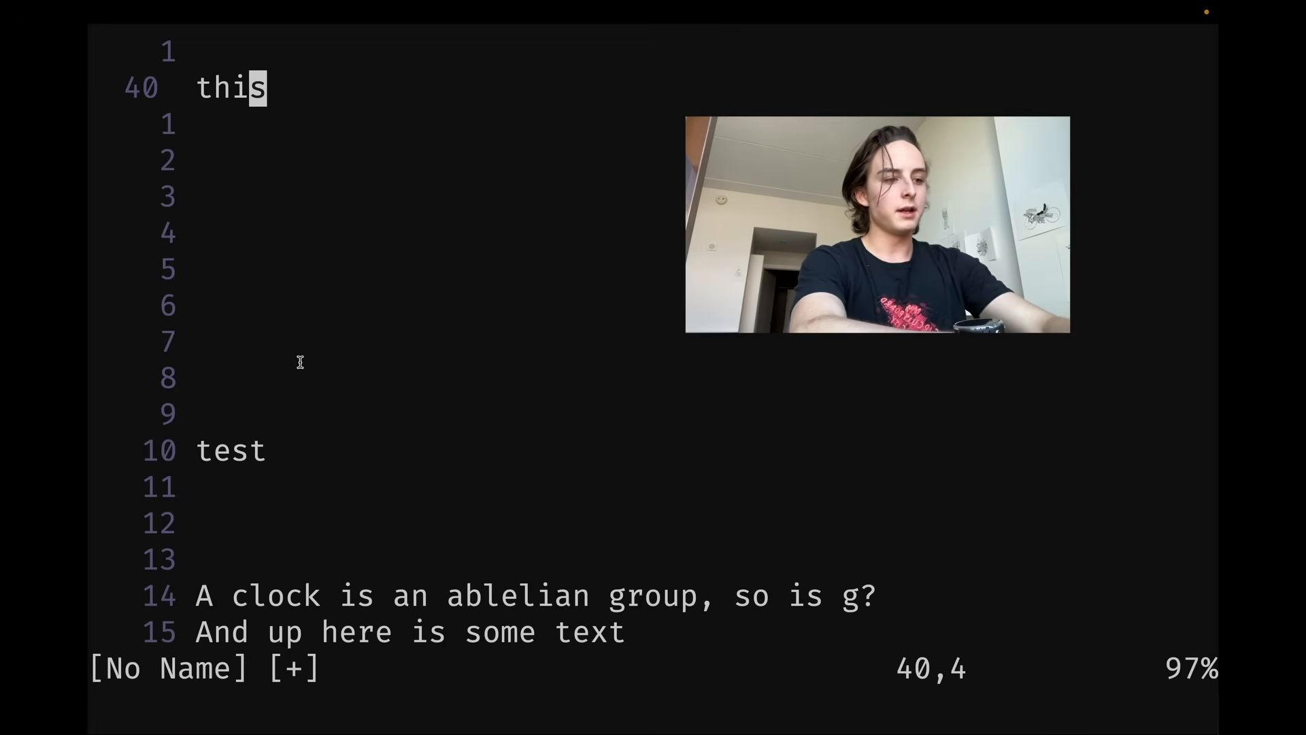